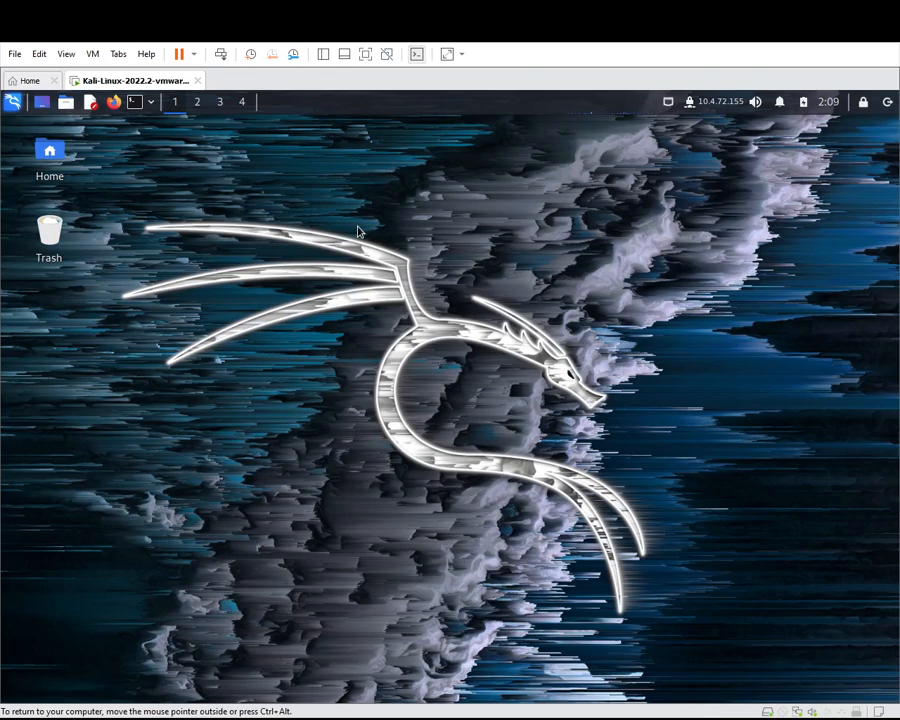
mouse_move(417, 358)
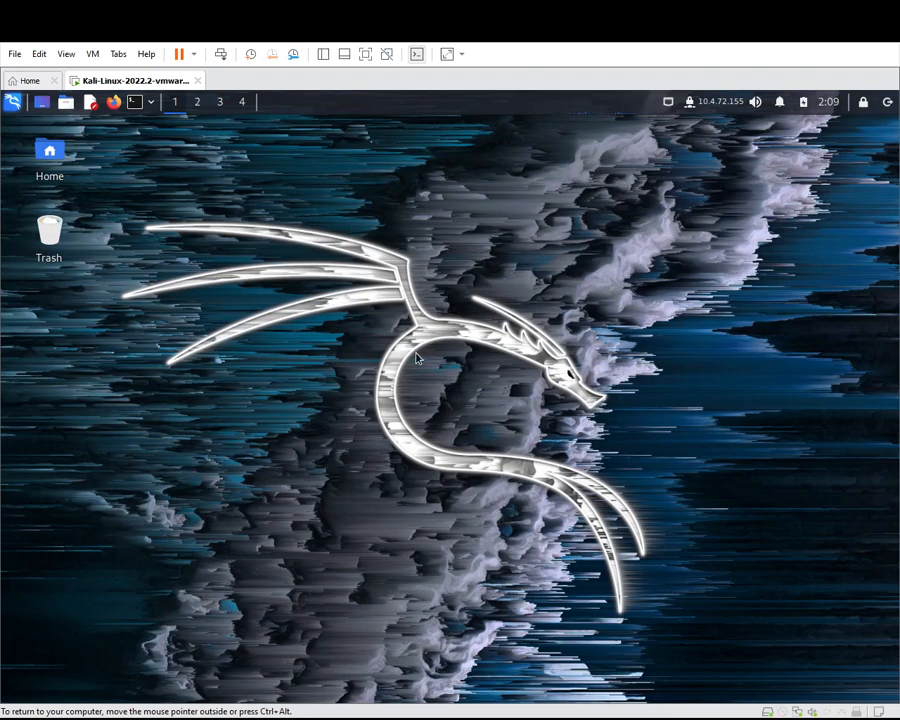
mouse_move(303, 393)
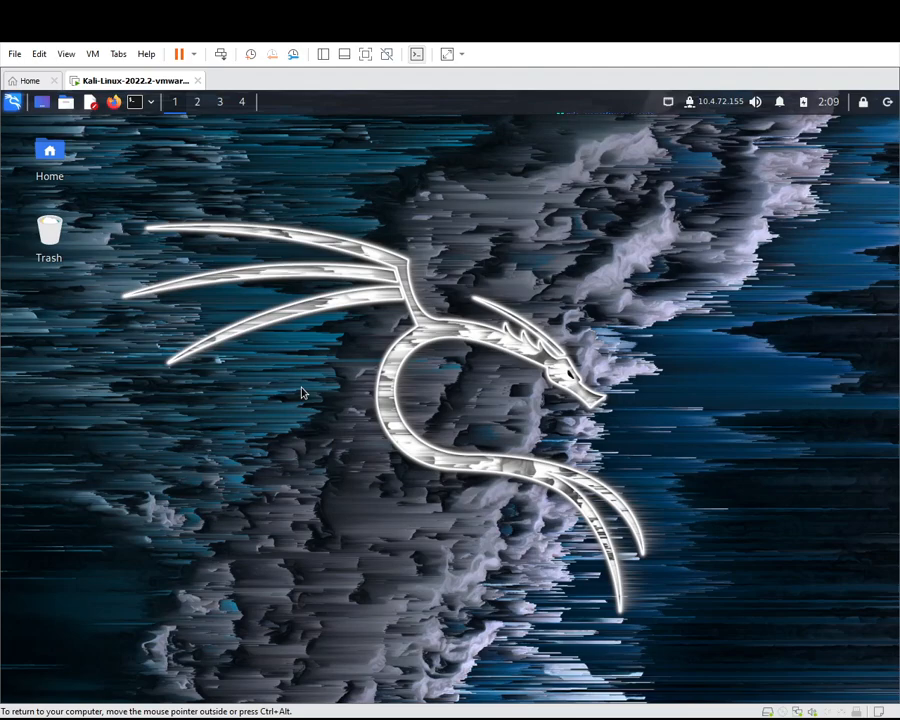
mouse_move(313, 402)
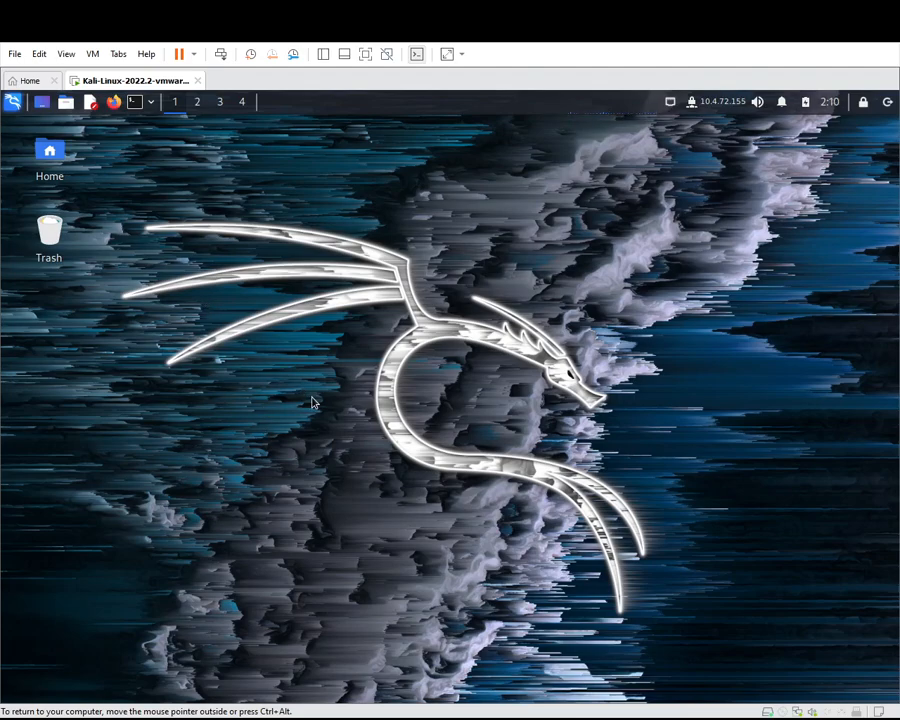
mouse_move(202, 189)
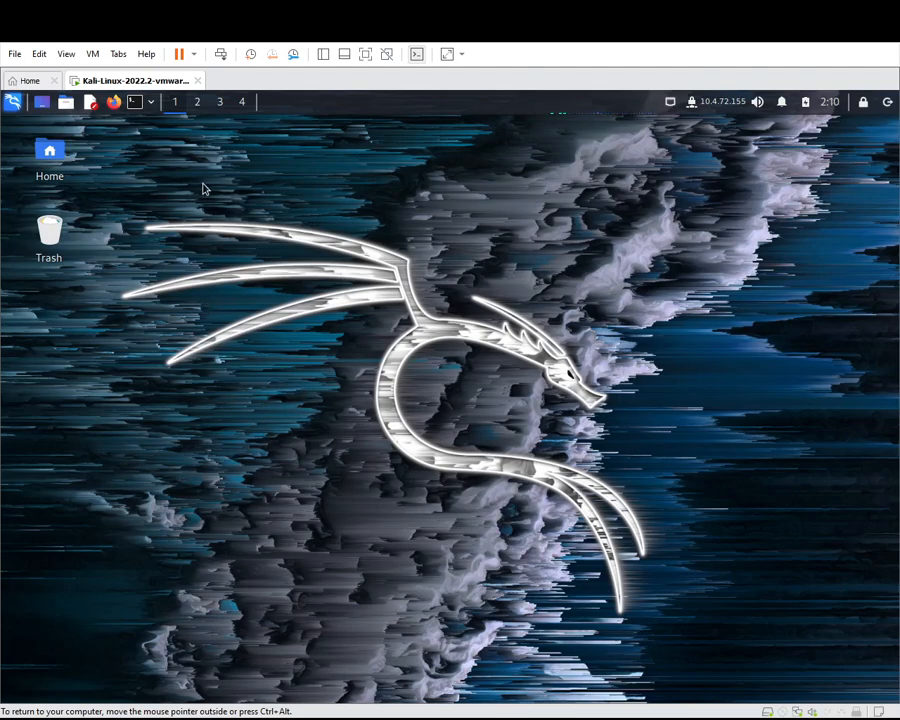
mouse_move(134, 102)
type("sudo")
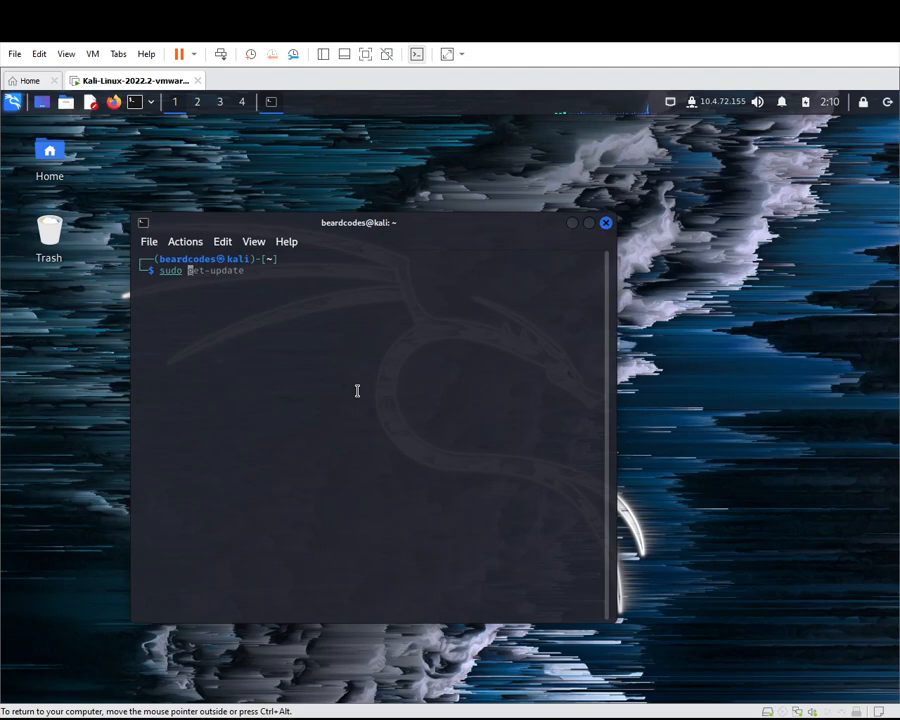
Run sudo apt update with the administrator password, then clear the screen
type("apt update")
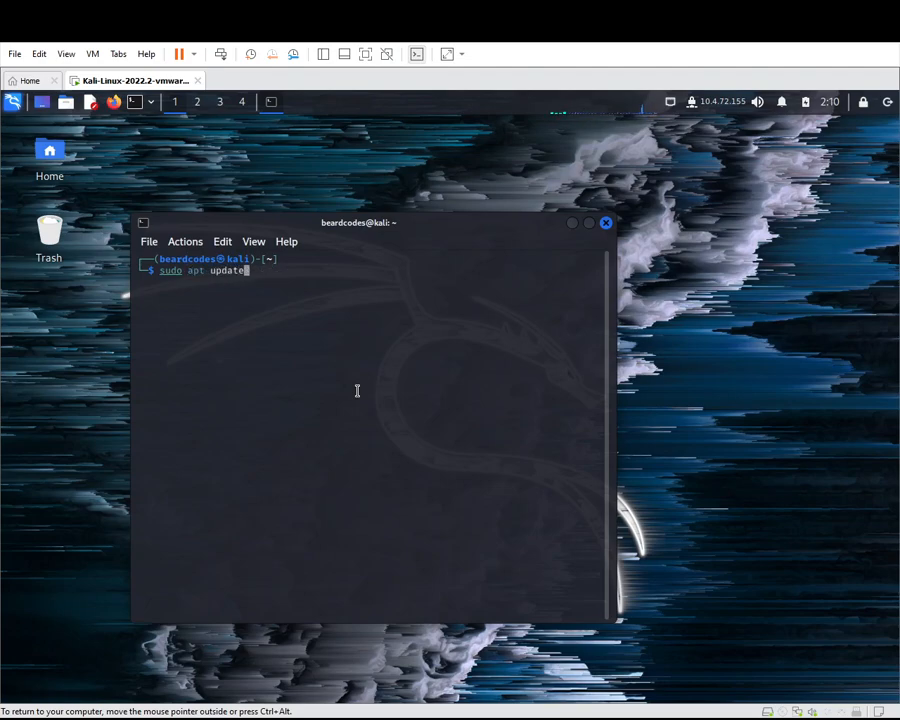
key("Return")
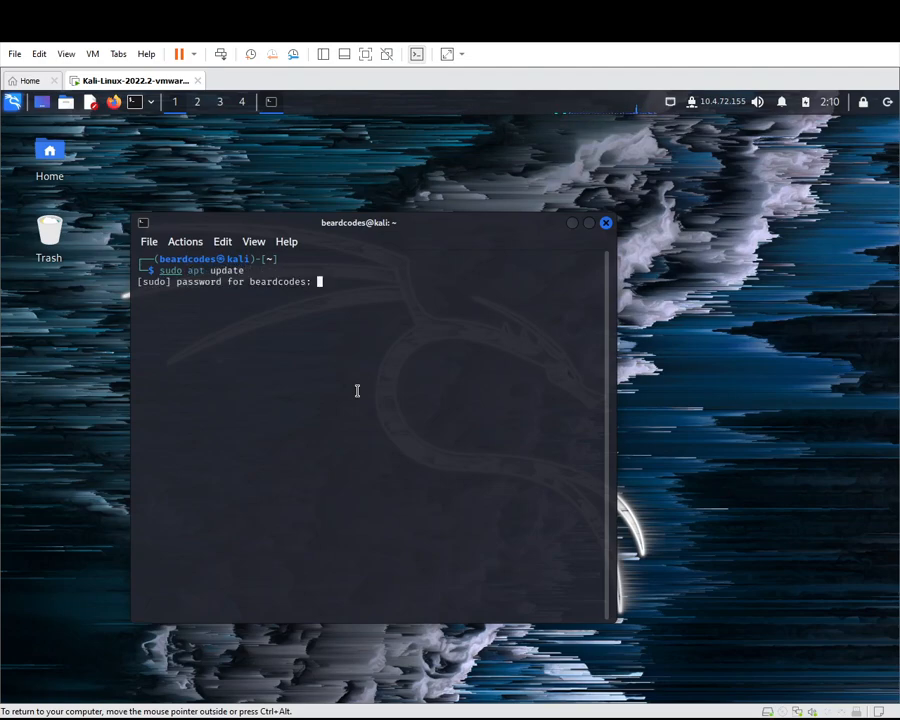
key("Return")
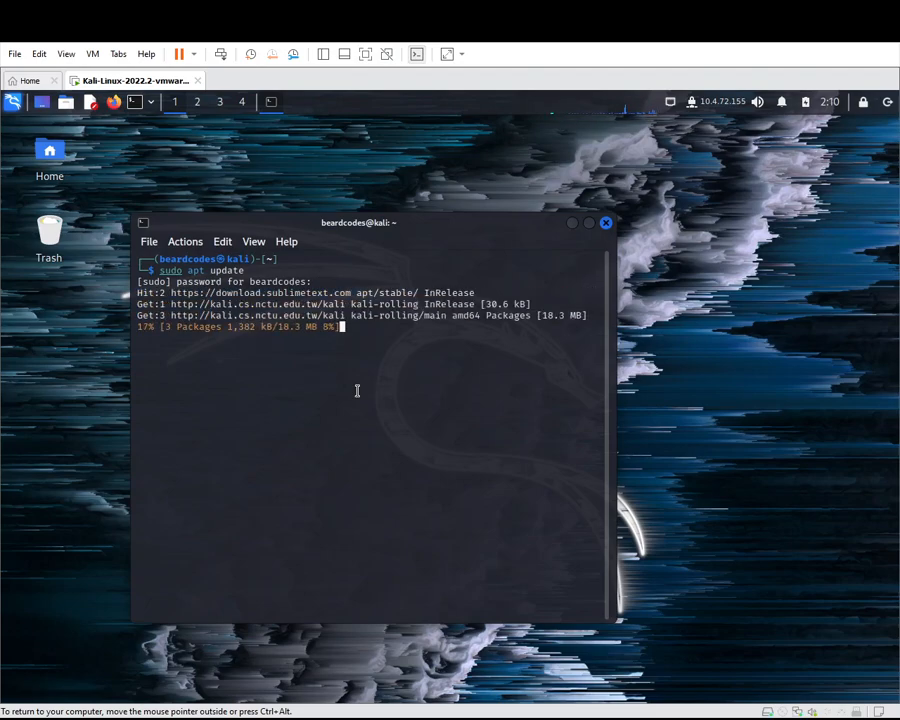
key("ctrl+c")
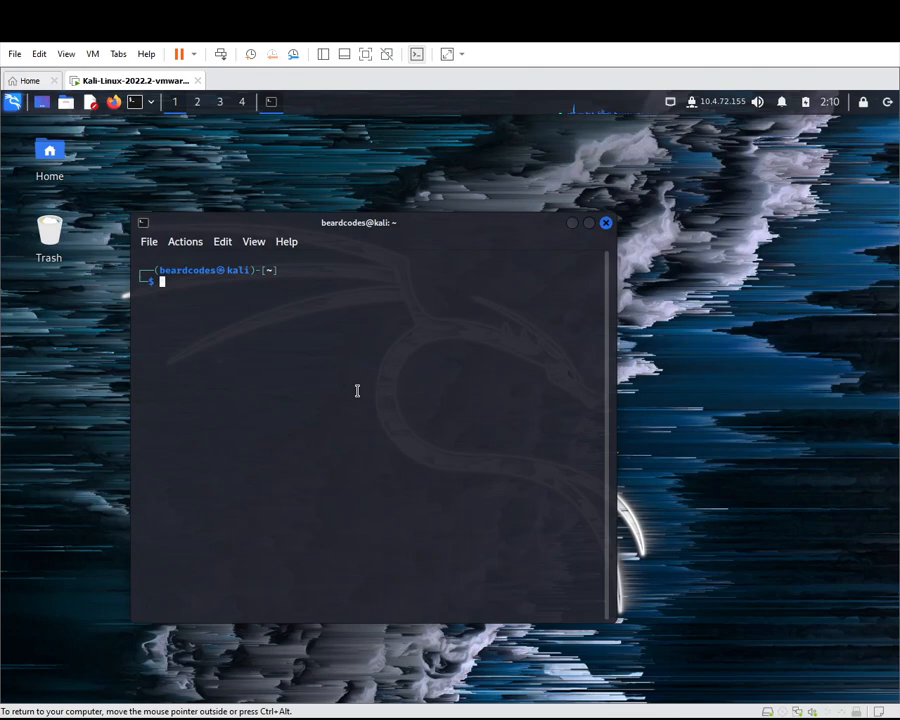
Run sudo apt install figlet, rerunning after fixing the package-name typo
type("sudo apt update")
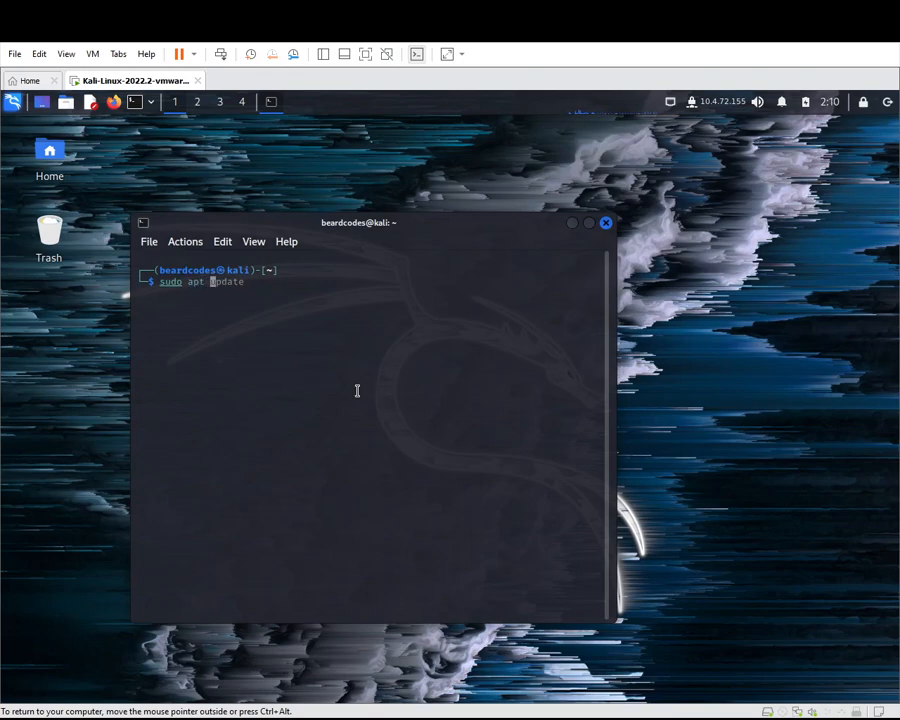
type("install figlet")
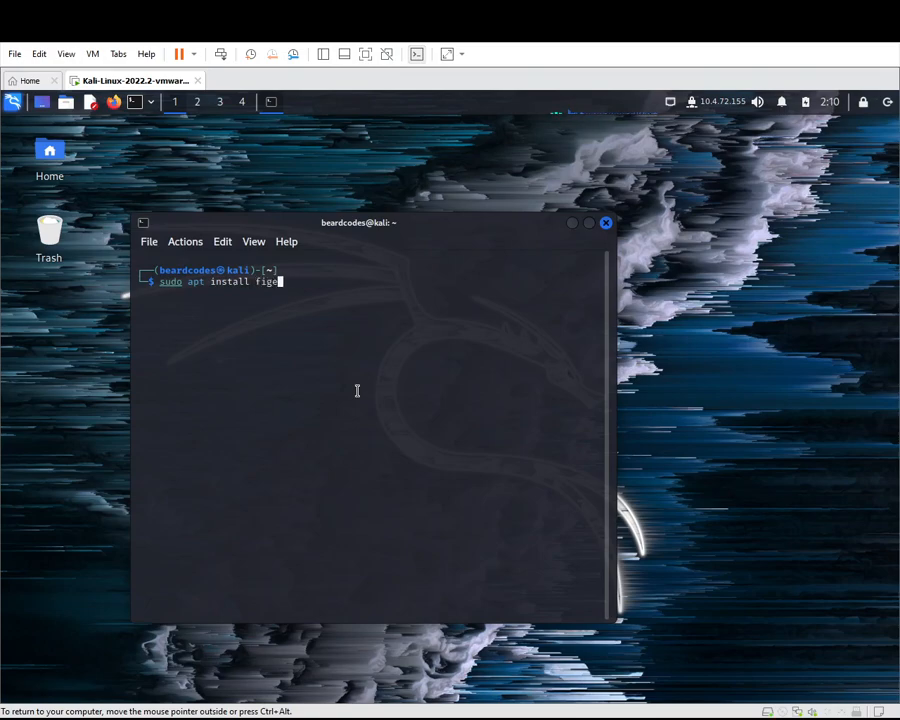
key("Return")
type("sudo apt install fig")
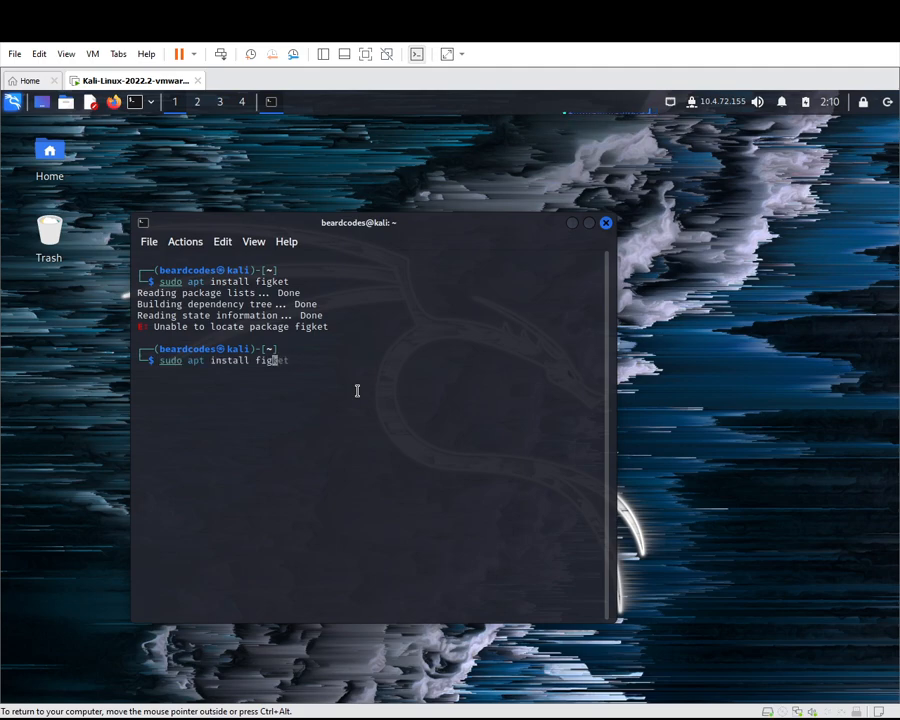
key("Return")
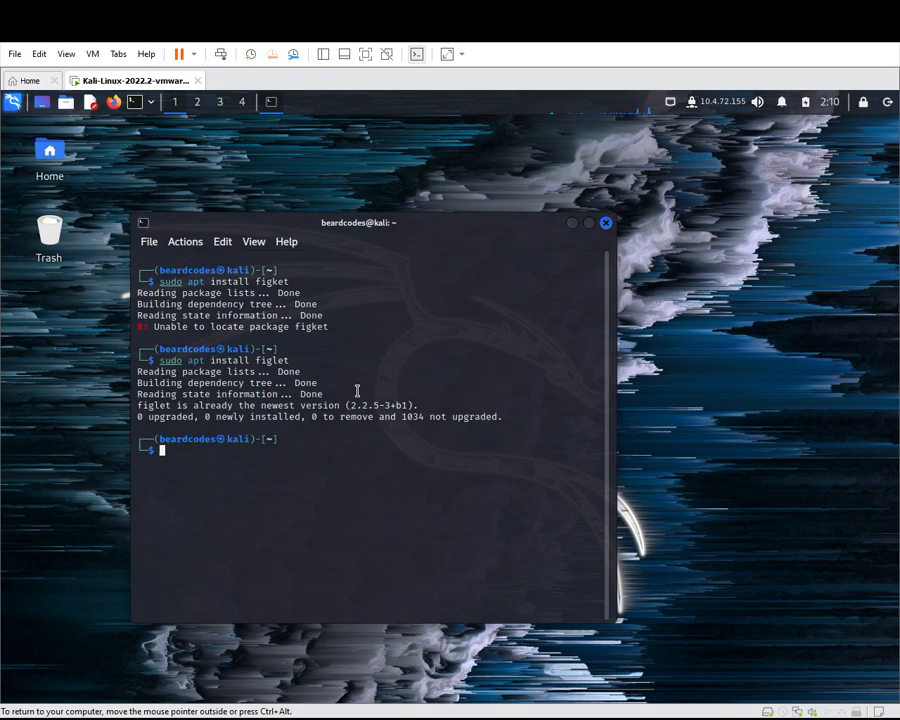
mouse_move(267, 362)
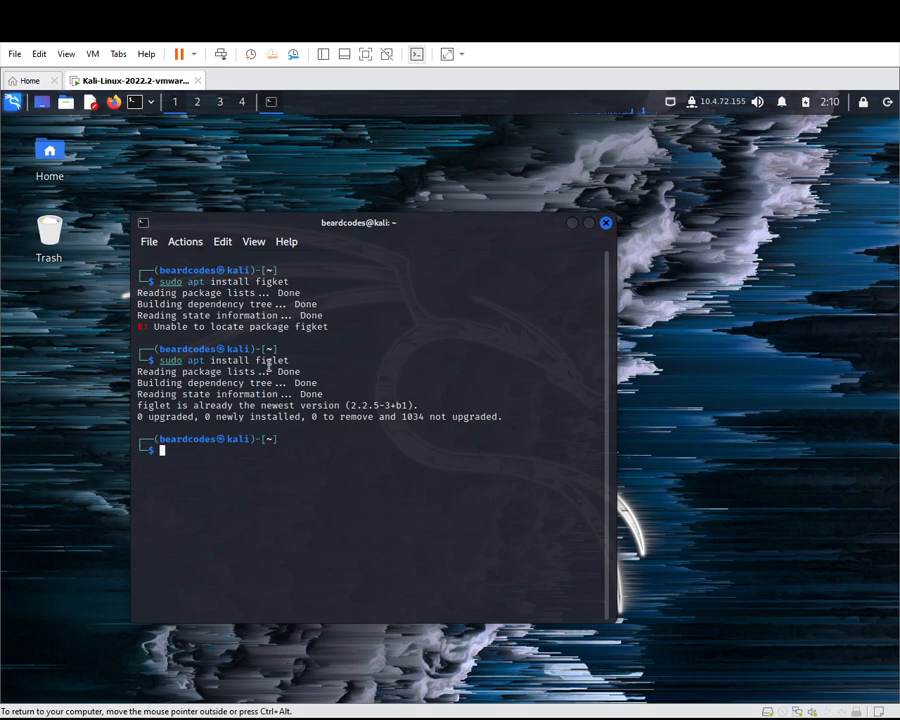
Clear the terminal screen with the clear command
type("clear")
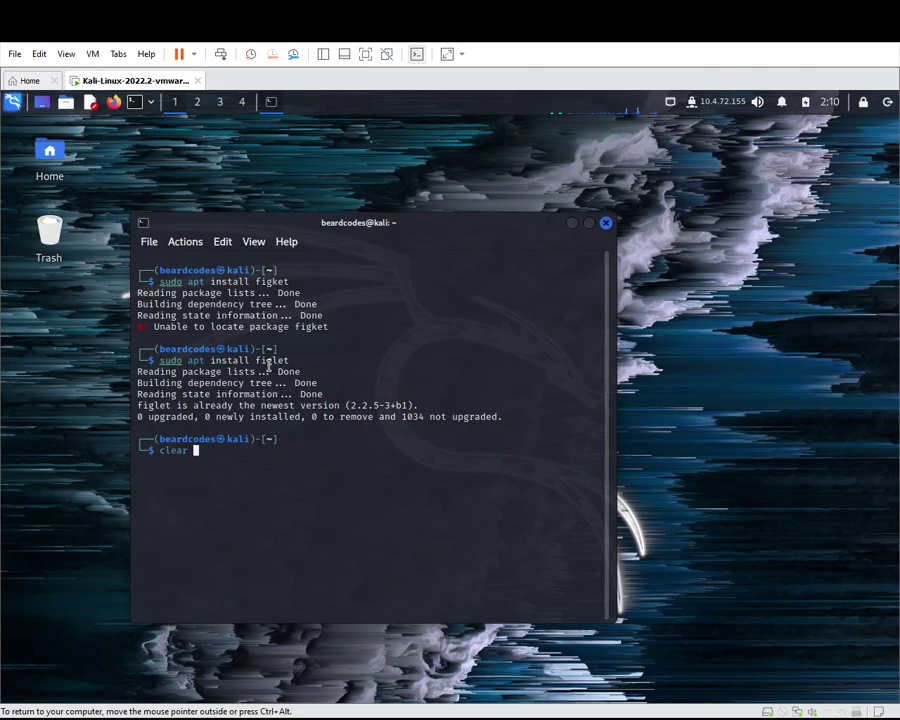
key("Return")
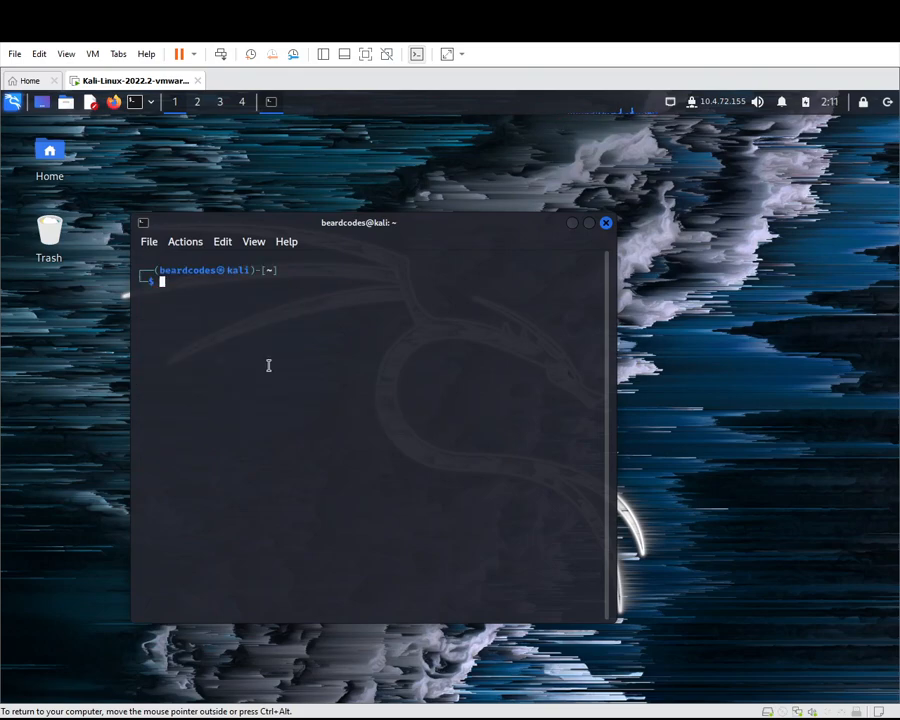
Render 'beardcodes' with figlet, first default, then centered with figlet -c beardcodes
type("figlet beardcodes")
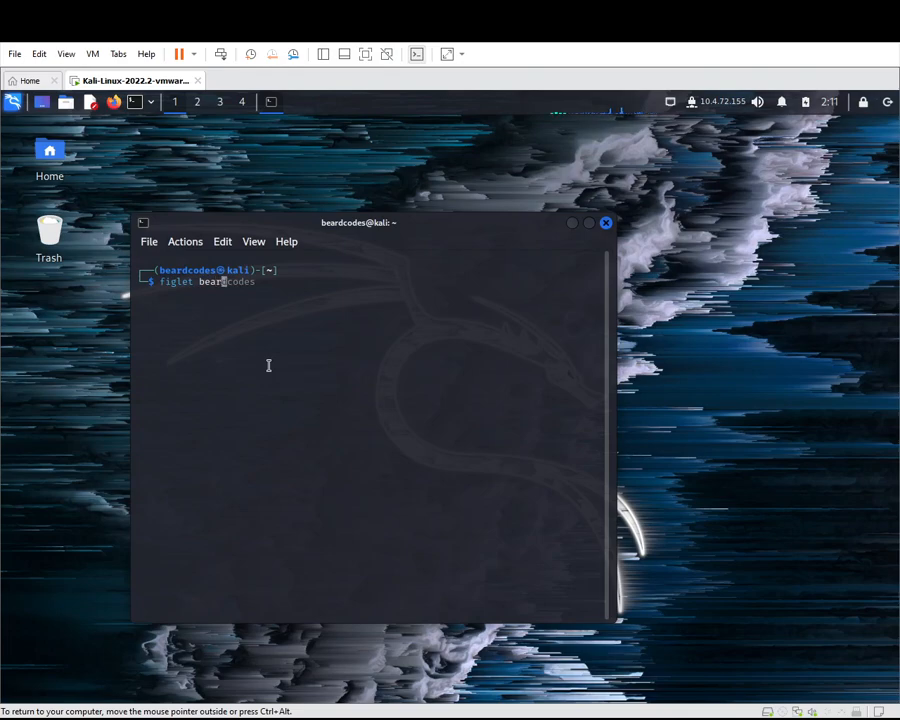
key("Return")
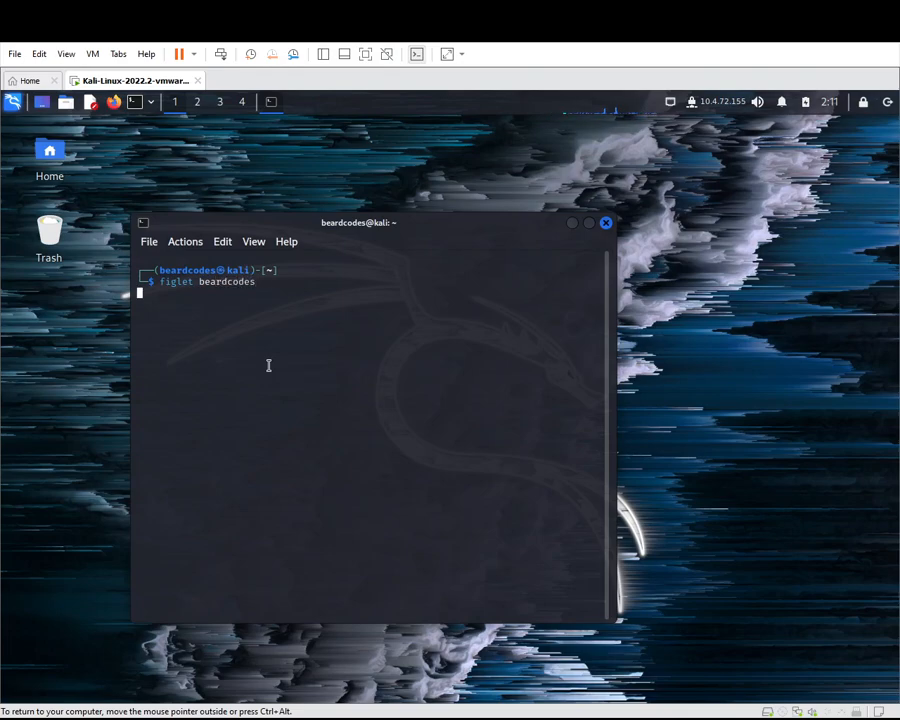
key("Return")
type("figlet ")
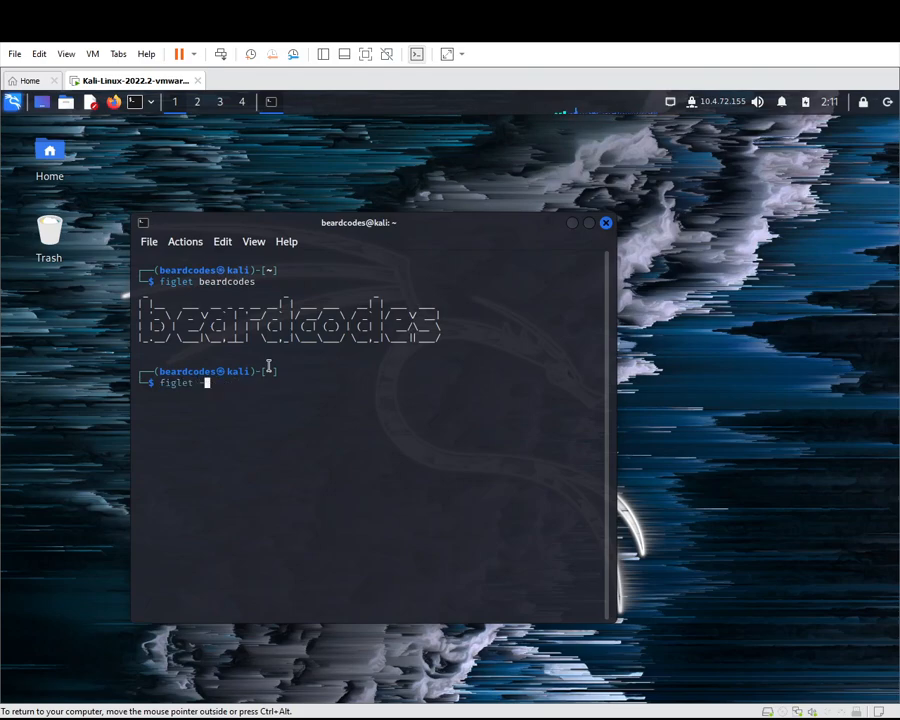
type("-c beard")
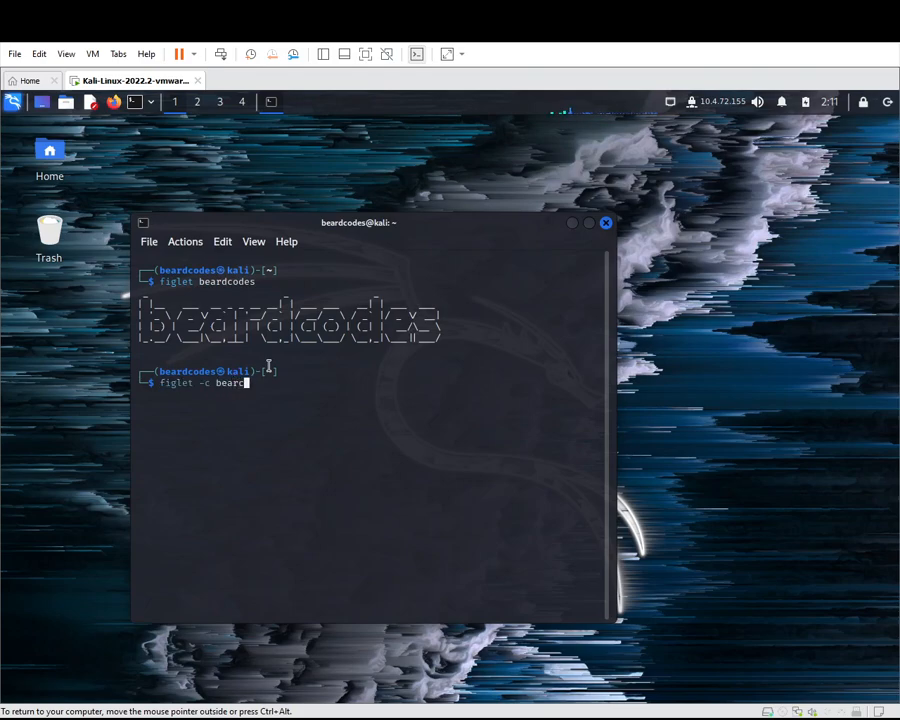
type("dcodes")
key("Return")
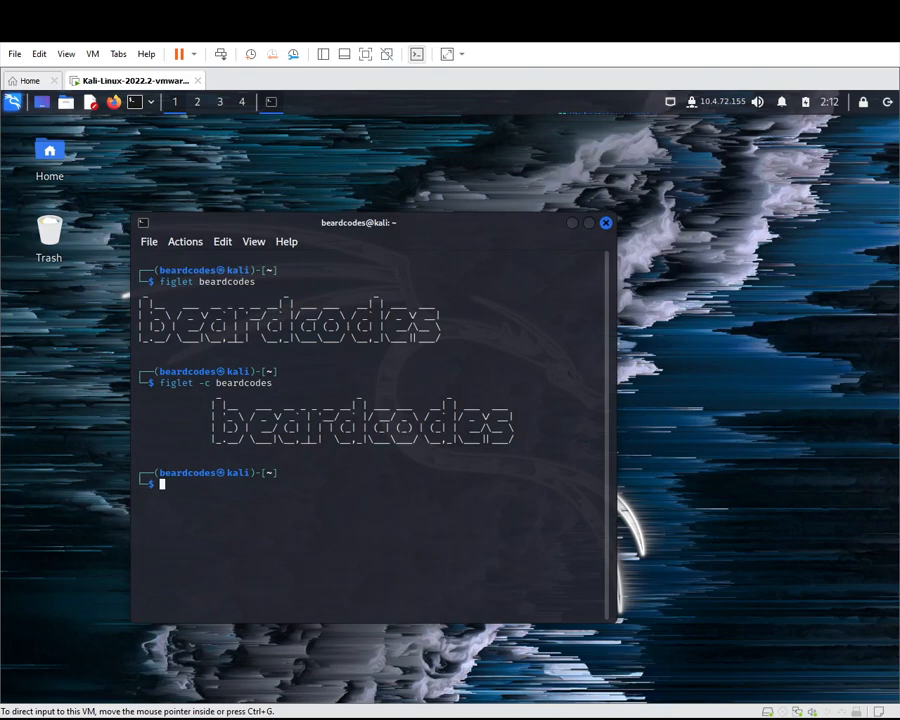
mouse_move(437, 581)
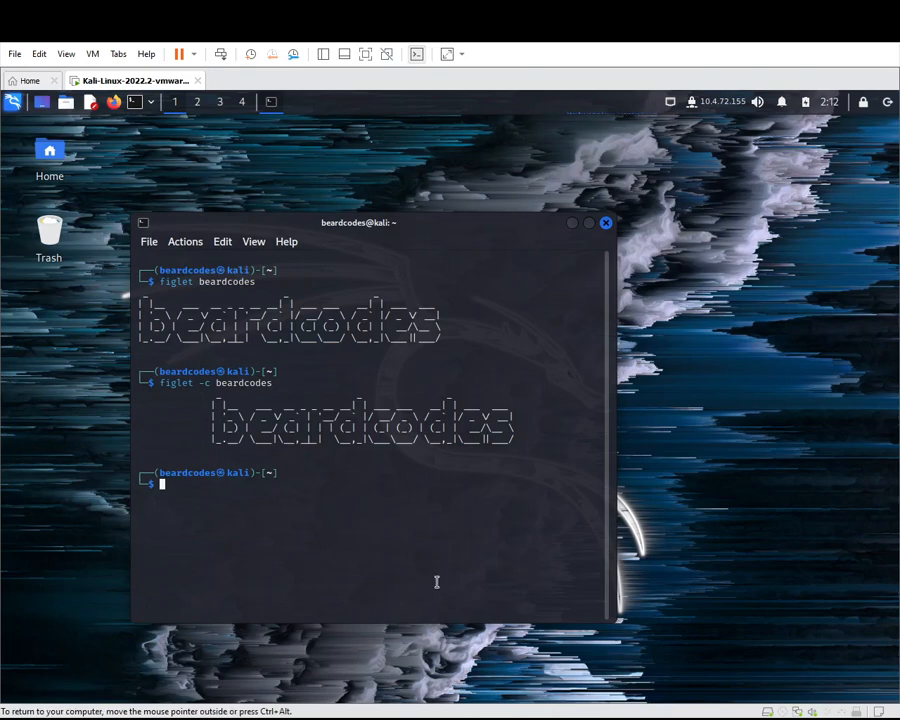
mouse_move(431, 561)
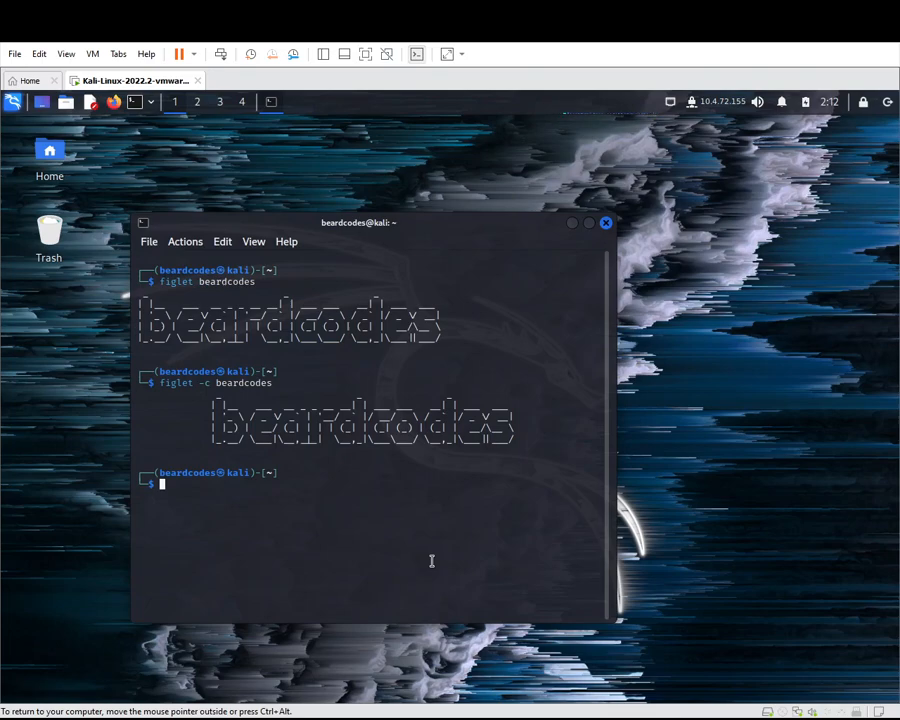
Edit /home/beardcodes/.zshrc in nano using sudo
type("sudo apt install figlet")
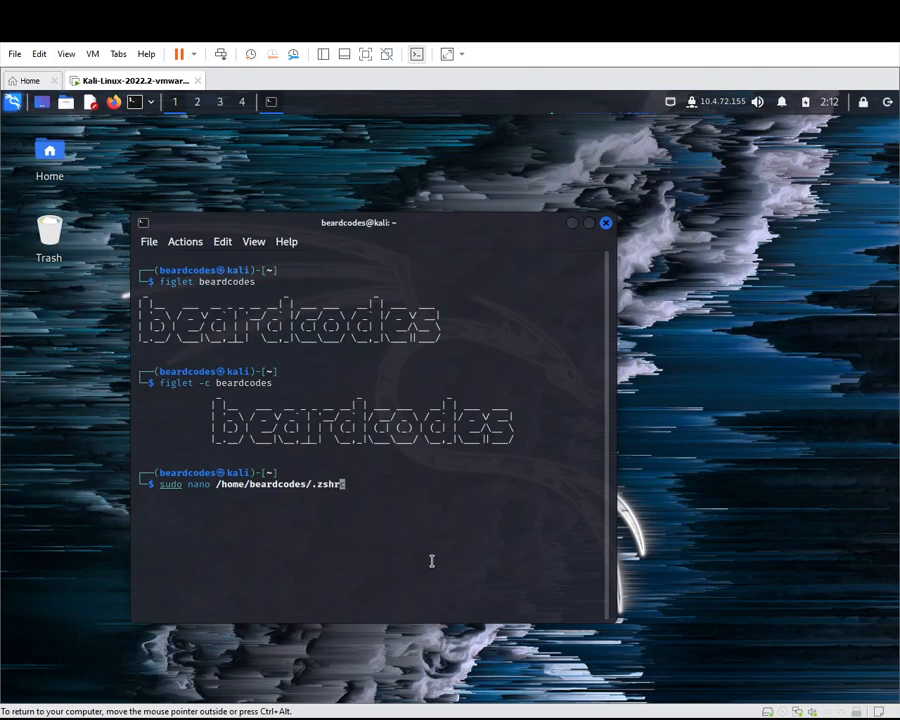
type("c")
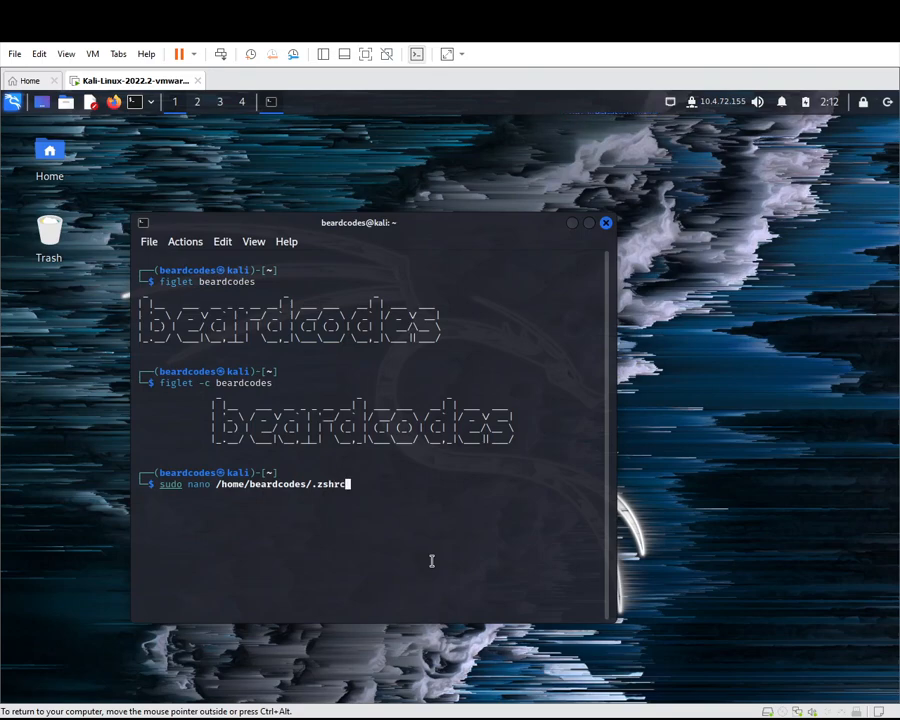
key("Return")
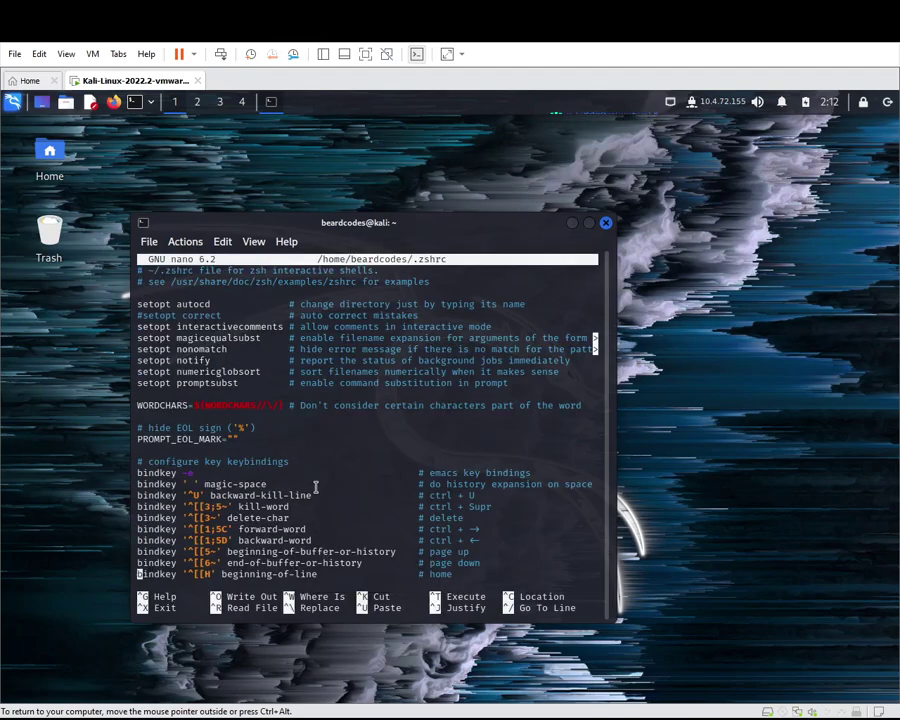
Add 'figlet -c beardcodes' at the end of .zshrc, then save and exit nano
scroll("down", 3)
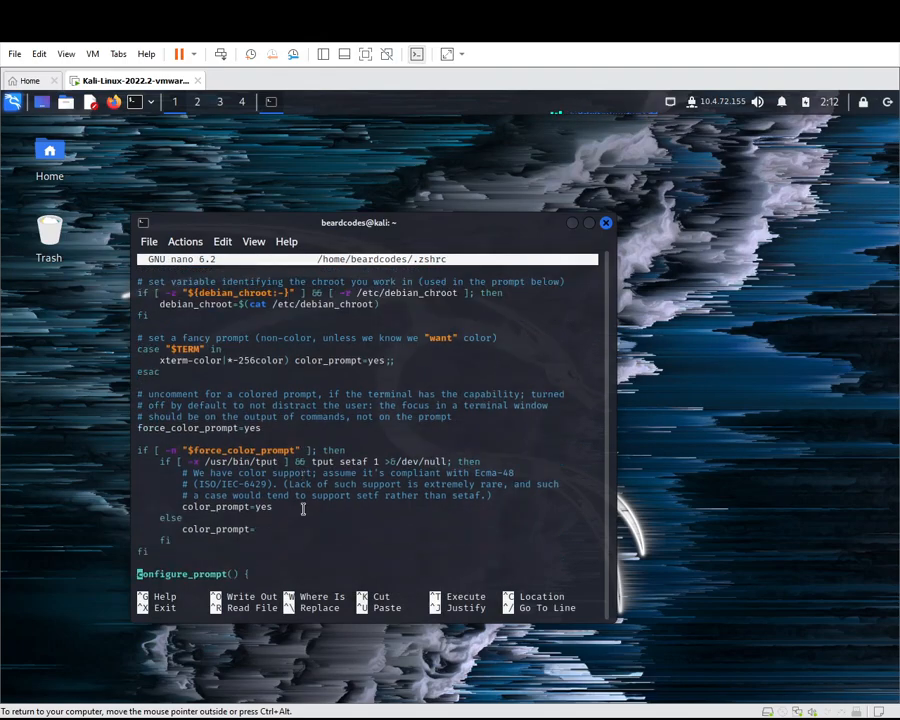
scroll("down", 3)
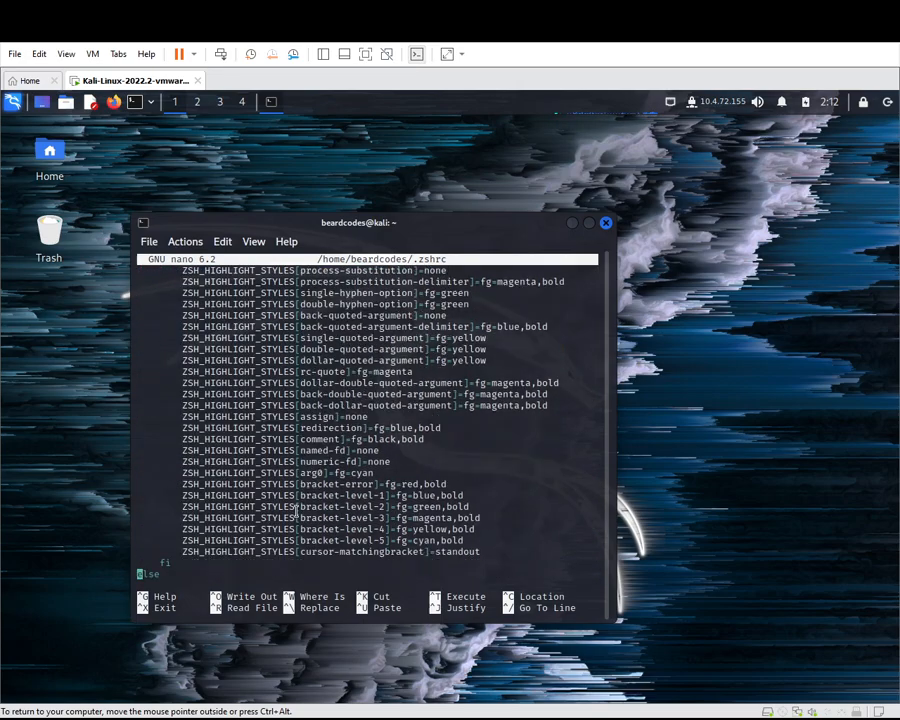
scroll("down", 3)
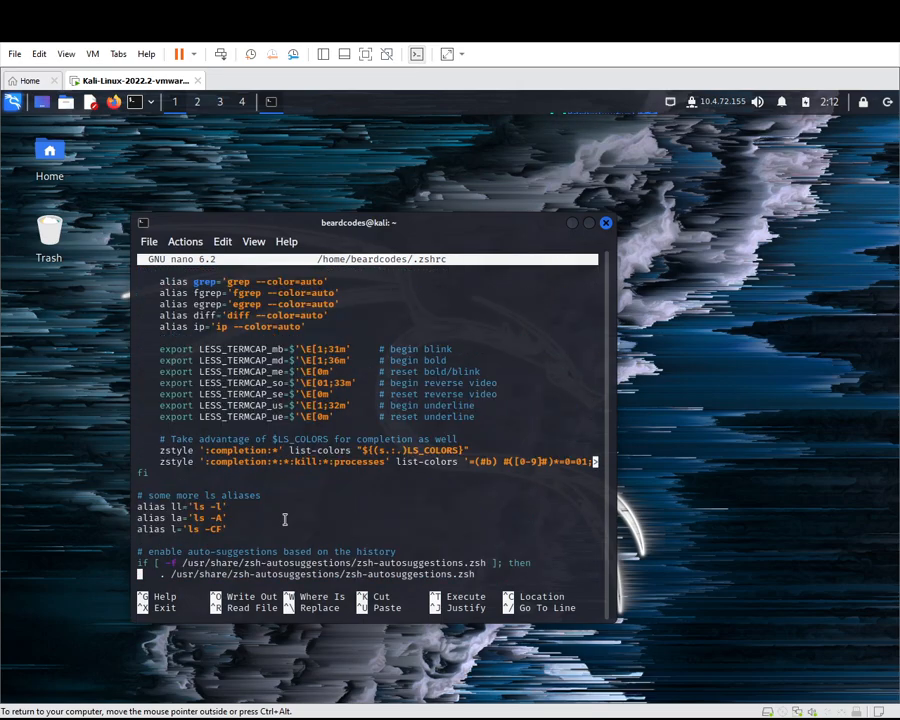
scroll("down", 3)
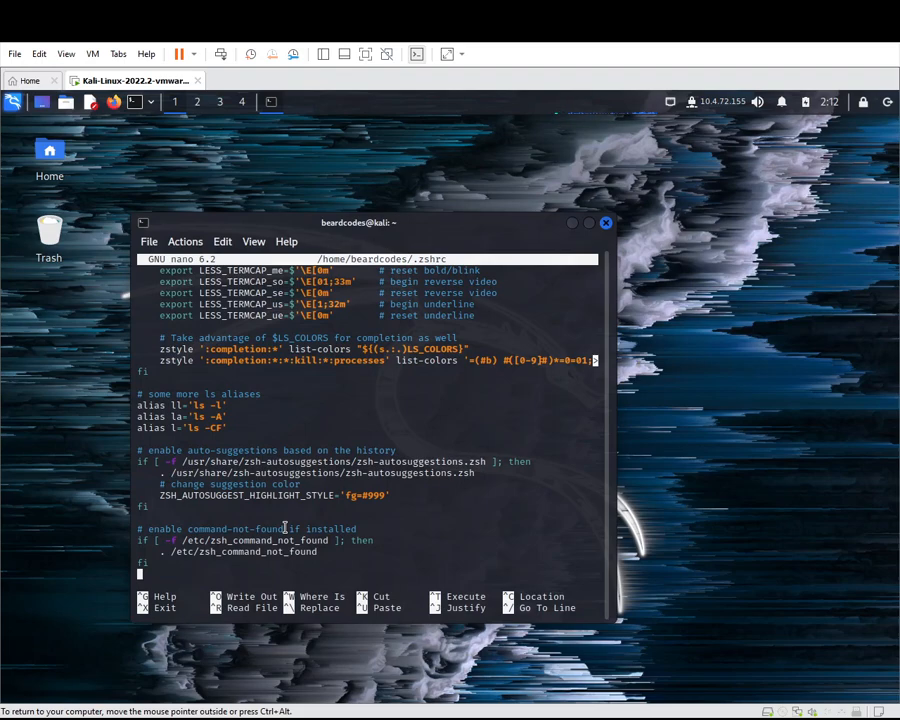
type("figlet")
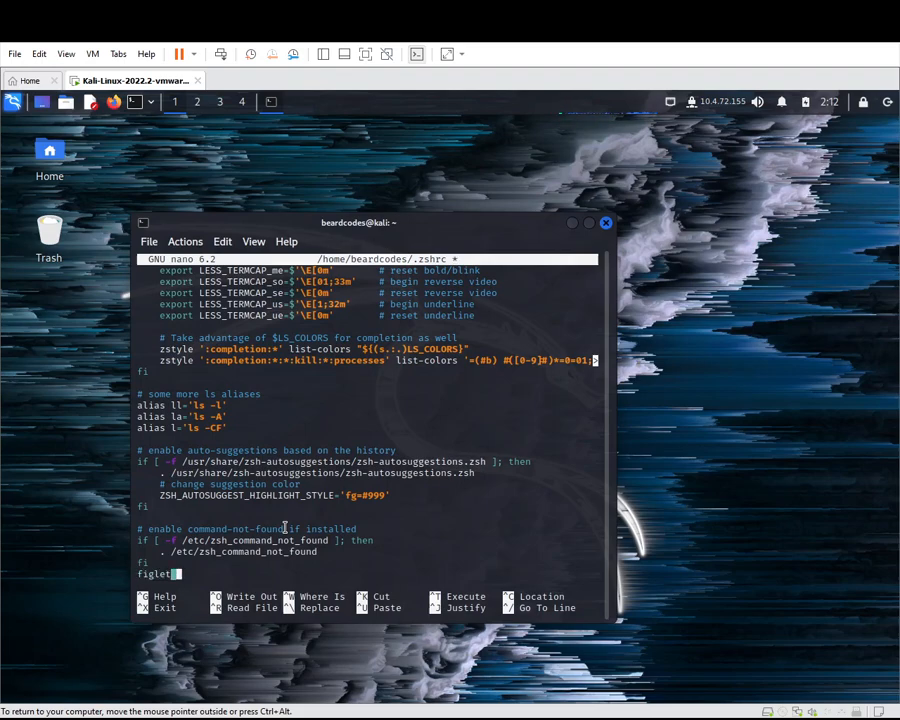
type("-c be")
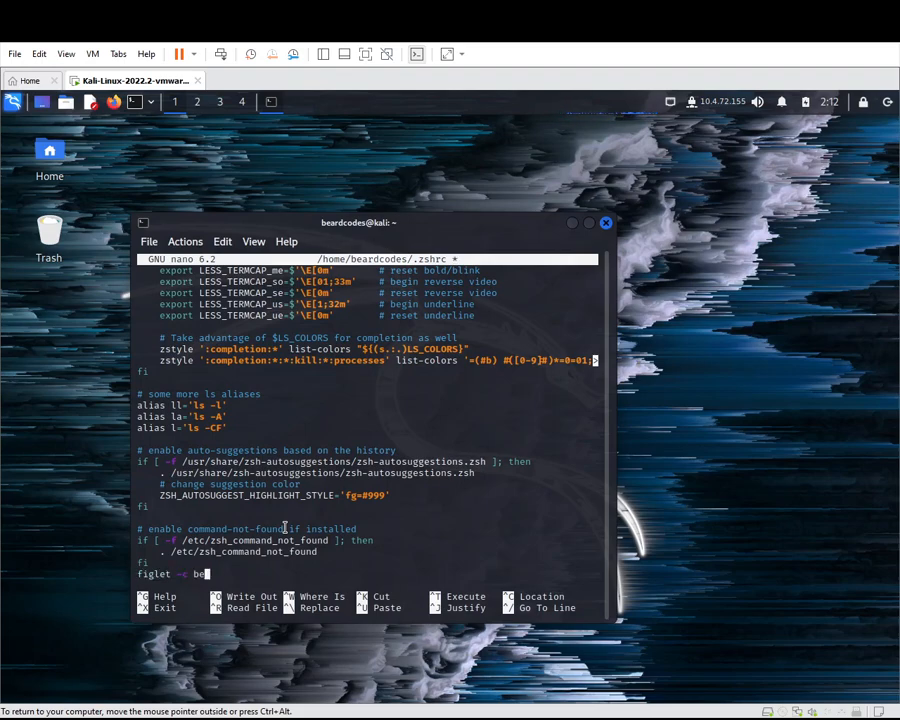
type("ardcodes")
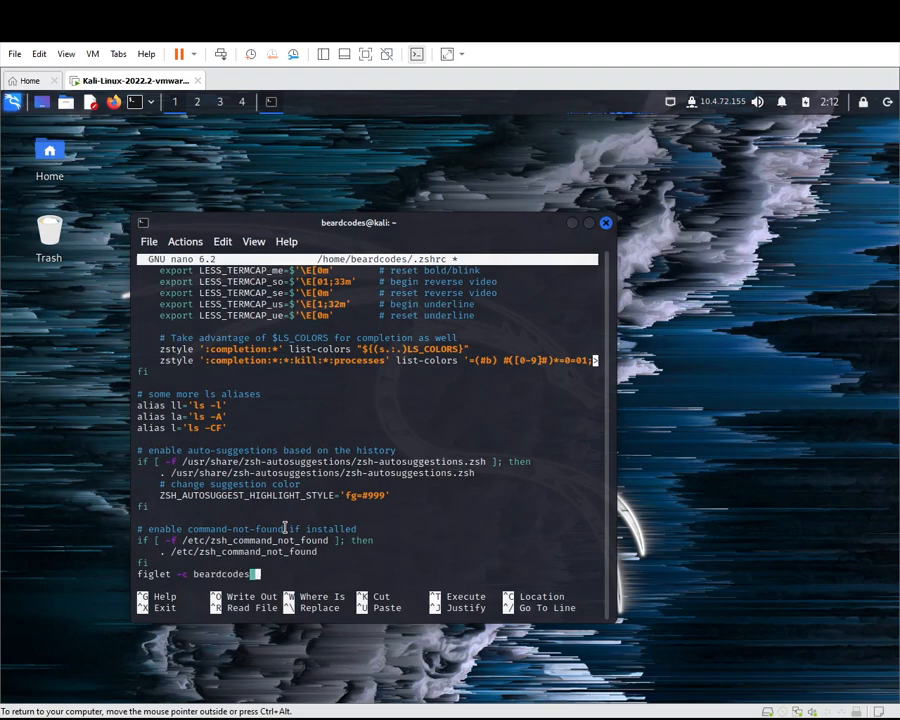
key("ctrl+x")
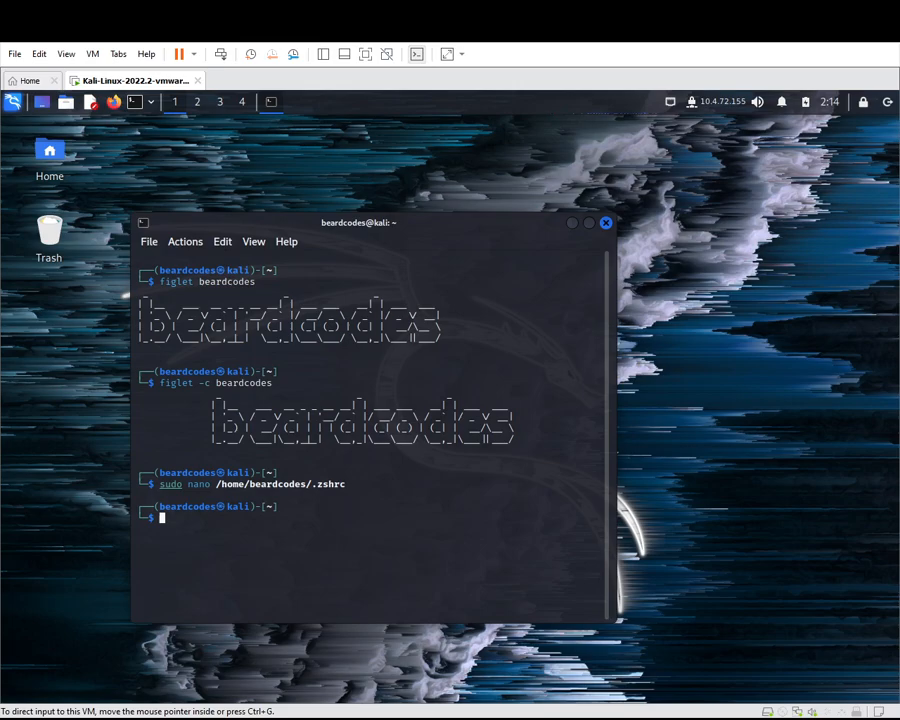
Exit the terminal and launch a new one showing the centered beardcodes banner
type("exit")
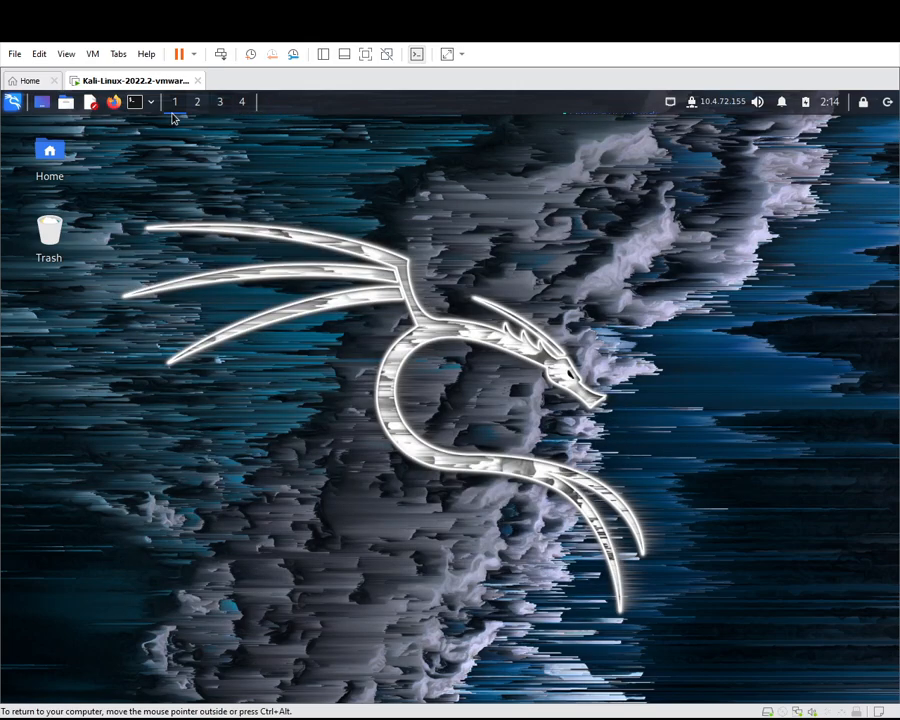
left_click(133, 102)
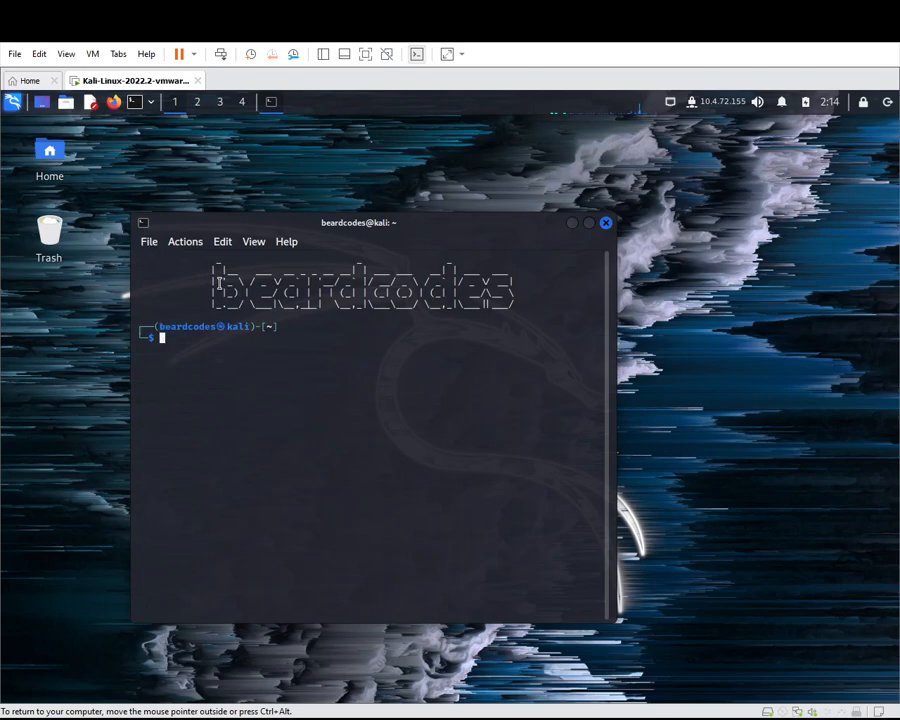
mouse_move(447, 511)
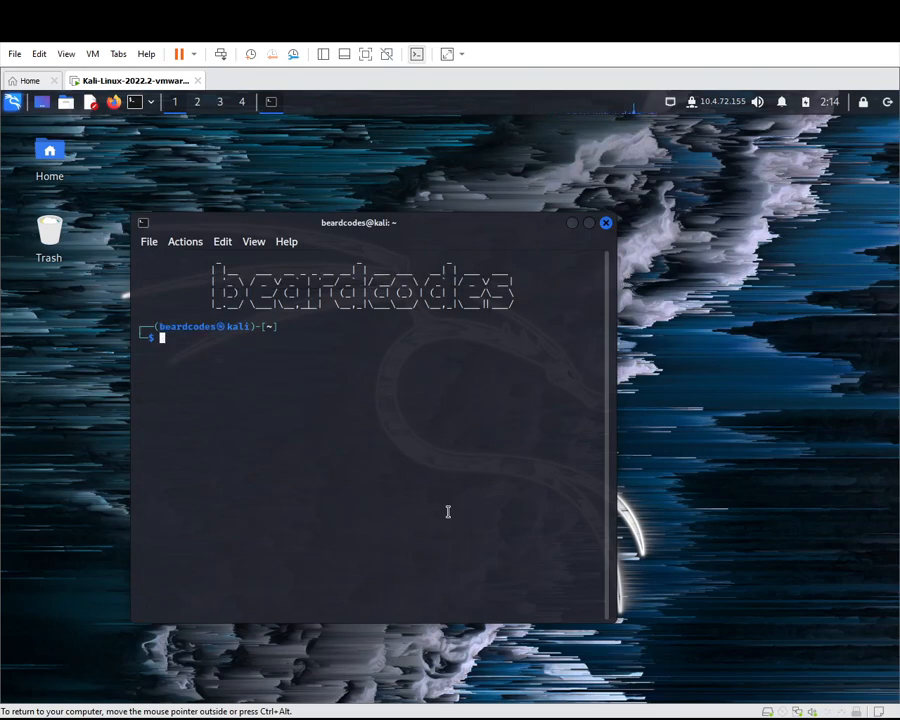